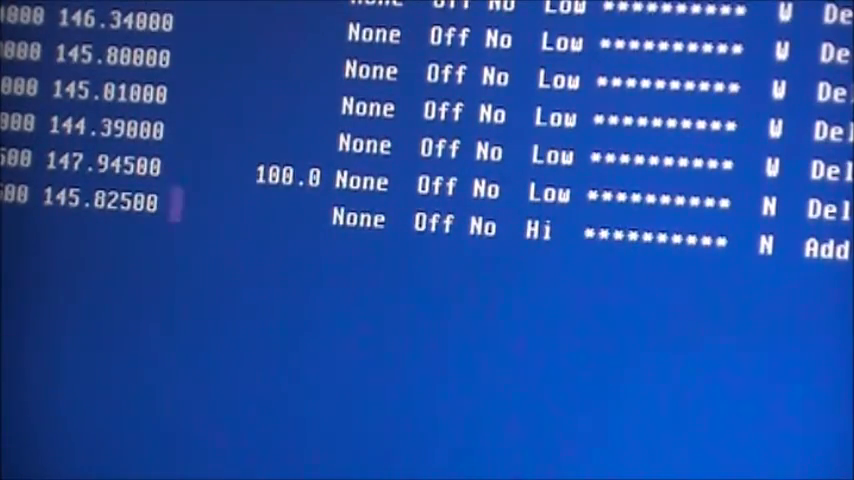
Set channel 7 (145.825 MHz) to low power, wide, and deleted from scan
left_click(433, 226)
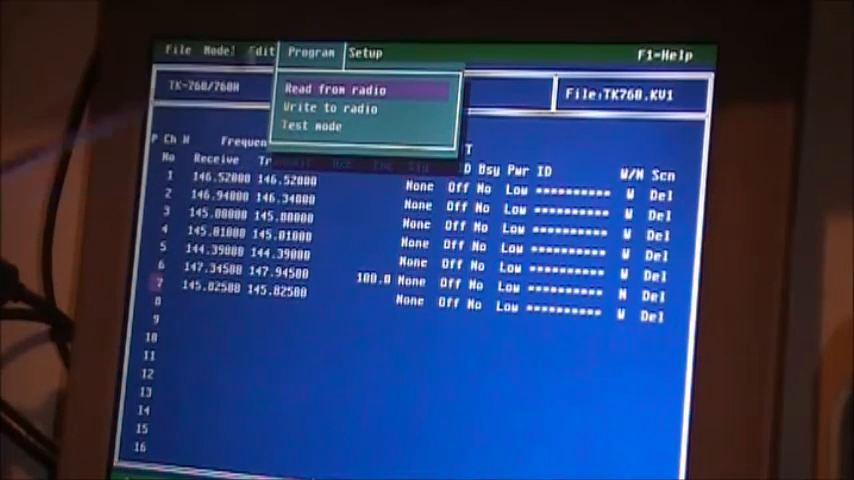
mouse_move(350, 107)
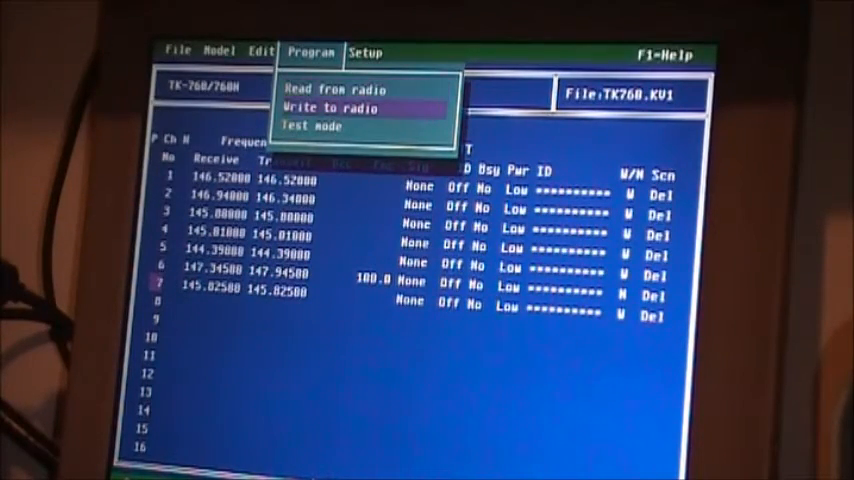
Write the seven-channel data to the radio and confirm the write
left_click(330, 107)
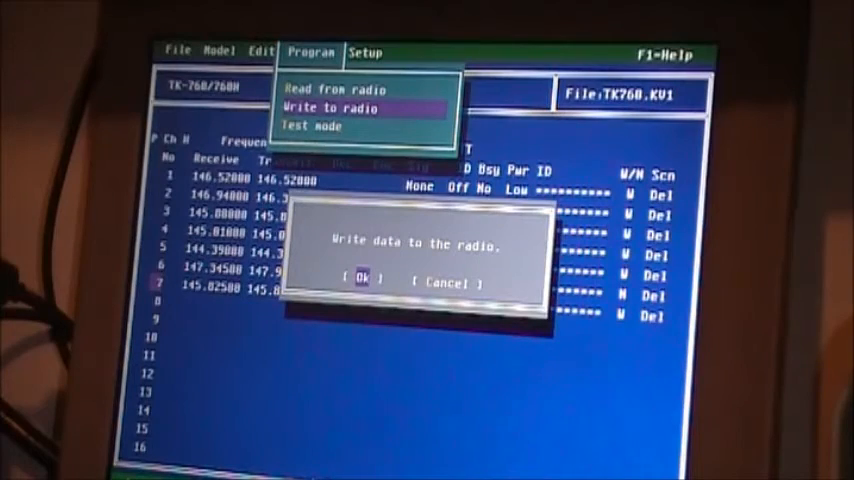
left_click(361, 281)
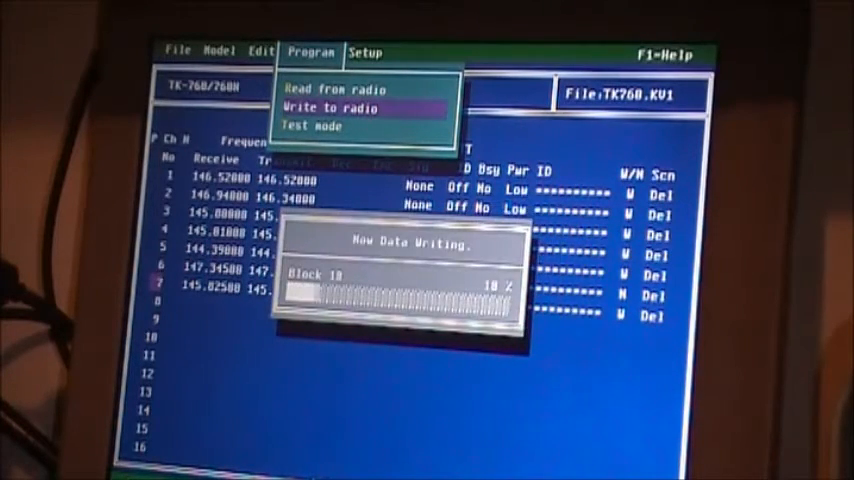